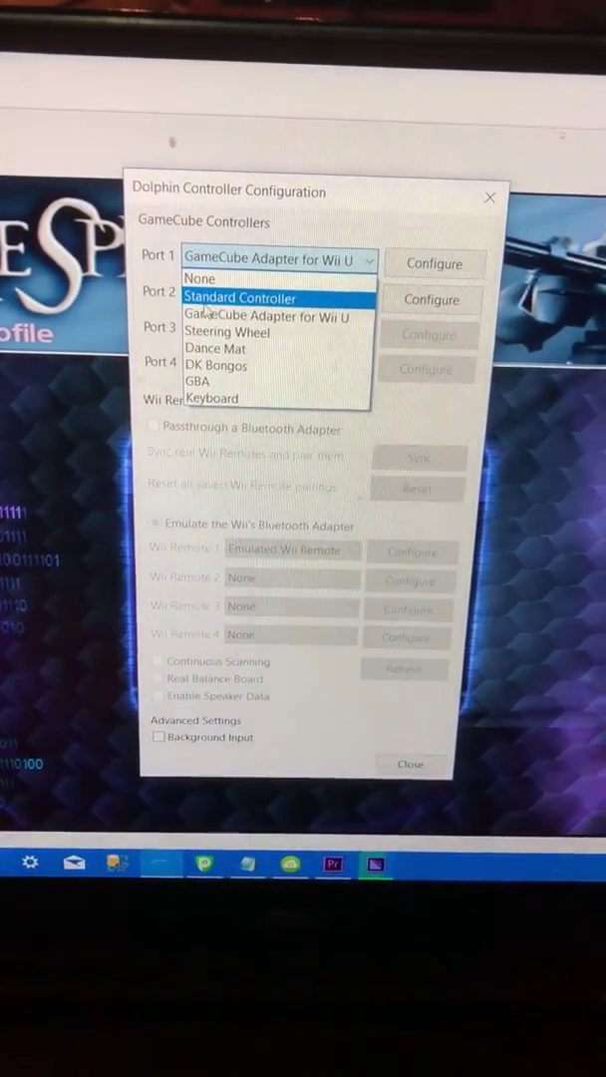
# Choose Standard Controller for Port 2, keeping Port 1 on the GameCube Adapter for Wii U
pyautogui.click(239, 297)
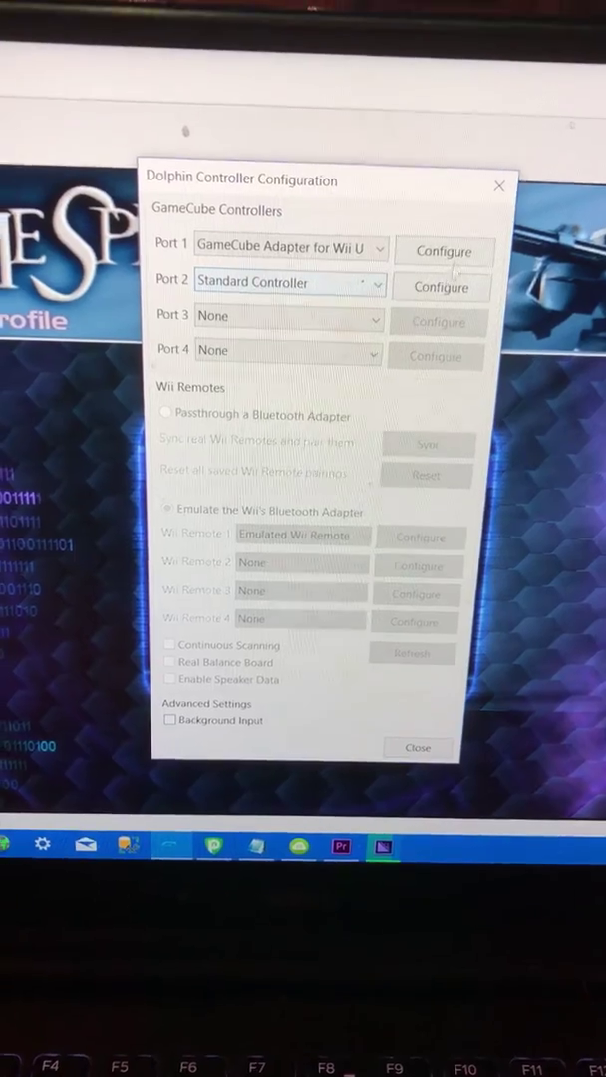
pyautogui.click(444, 250)
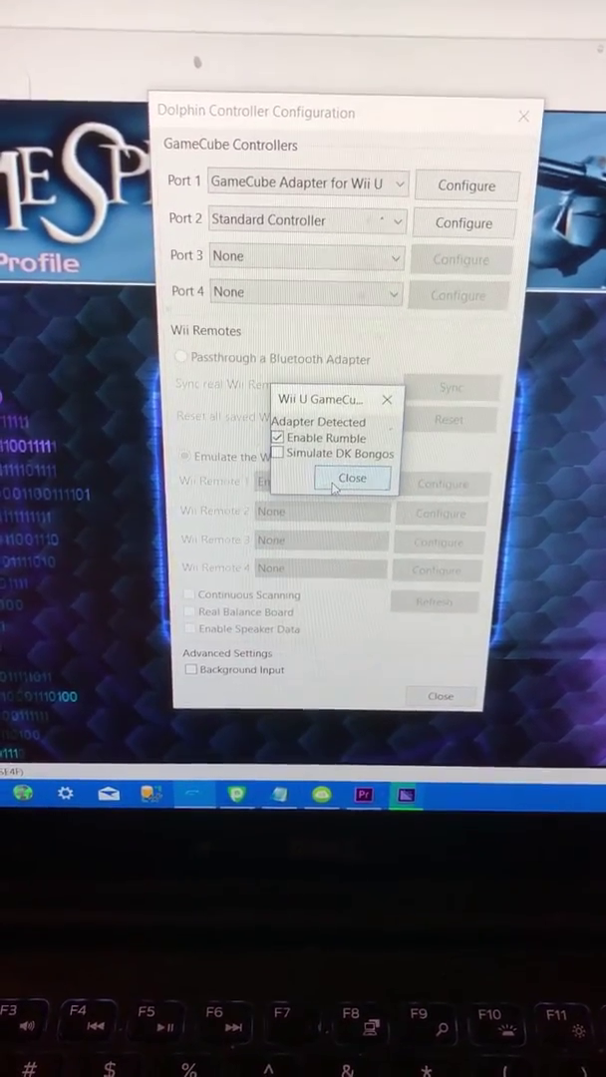
pyautogui.click(352, 478)
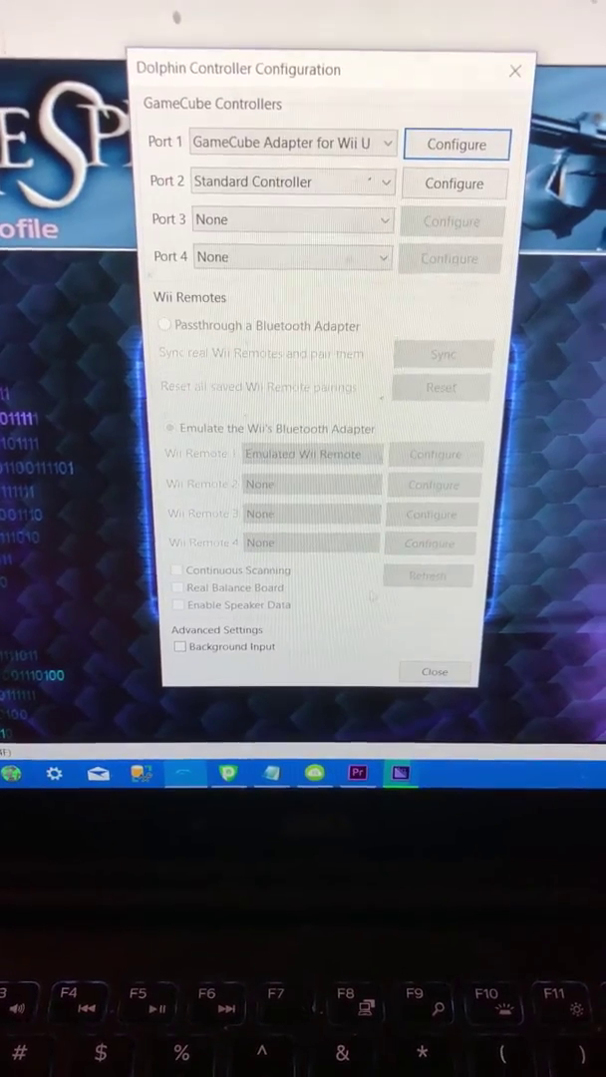